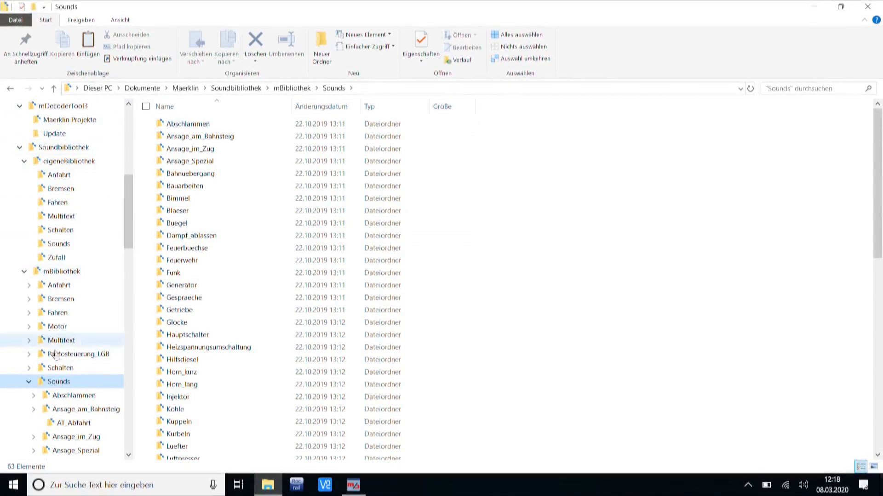
# Step: Open the Ansage_am_Bahnsteig folder in the mBibliothek Sounds library
pyautogui.click(87, 409)
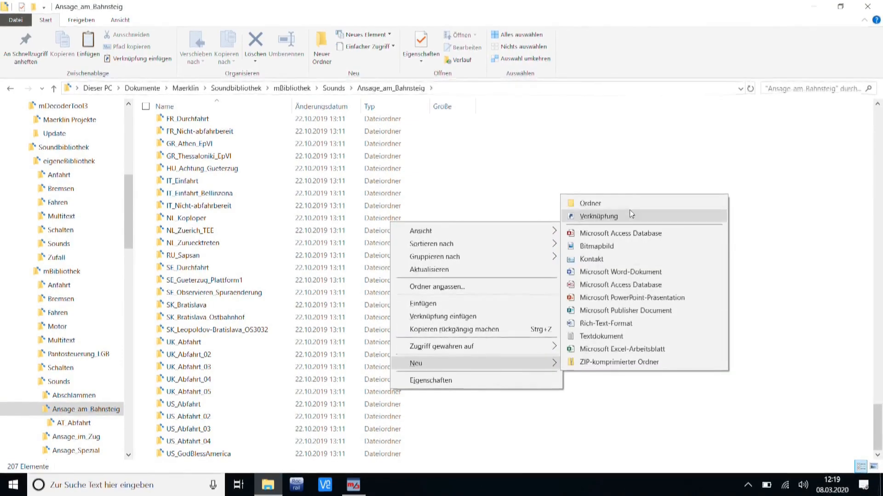
# Step: Create the ICE_Einfahrt folder and select the ICE526 sound file inside it
pyautogui.click(589, 203)
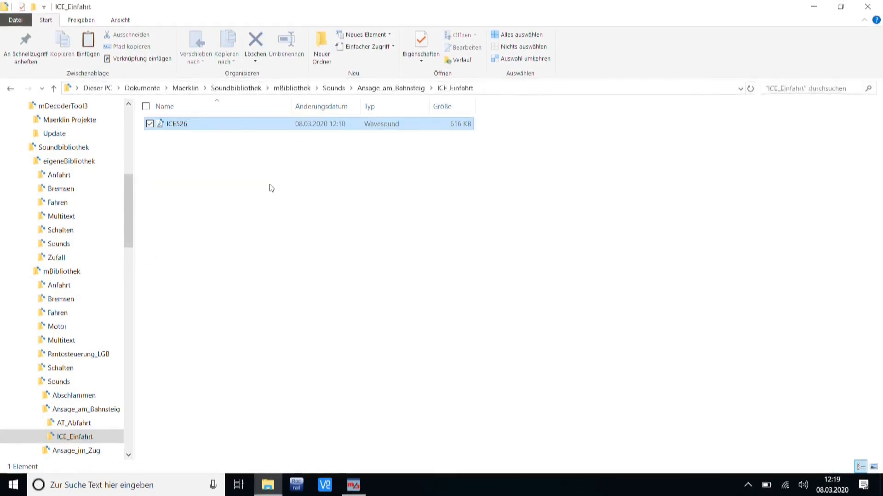
pyautogui.click(176, 124)
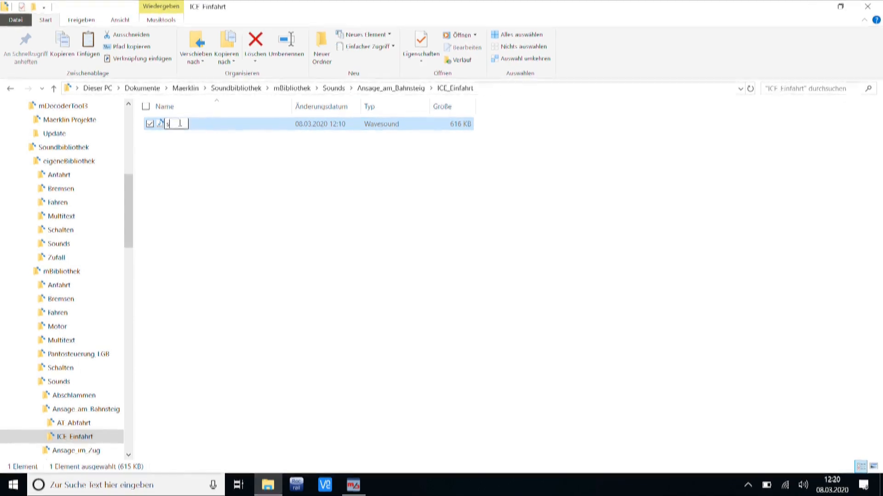
# Step: Type 'start' as the new name of the ICE526 wave file
pyautogui.write('start')
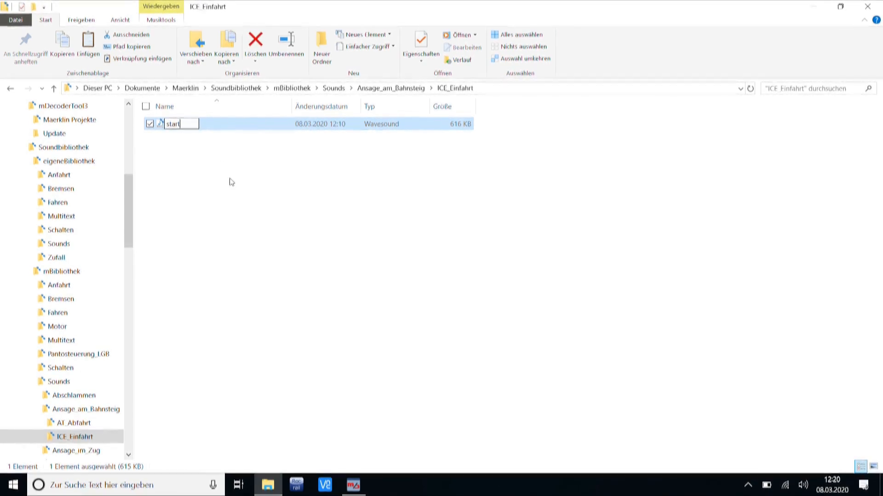